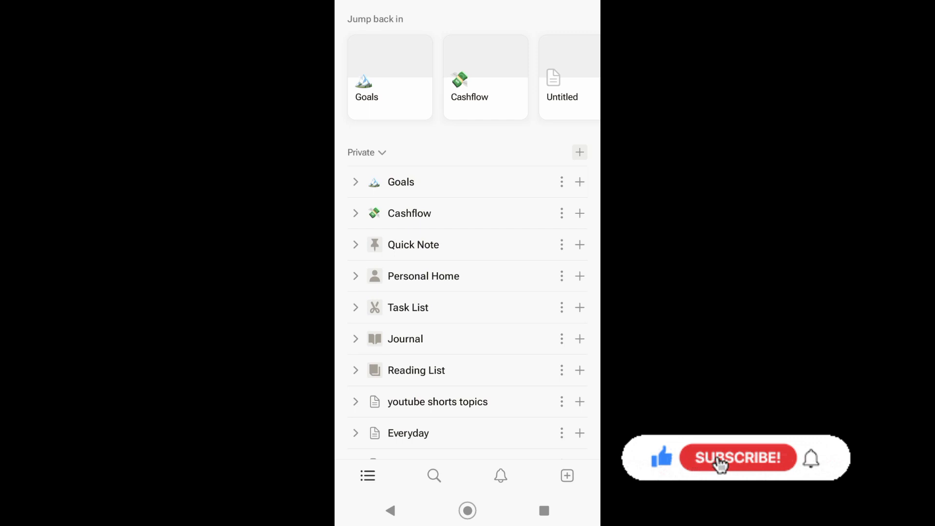
- Search Google for 'connect notion to google calendar' and choose the sponsored Zapier result
{"action": "left_click", "coordinate": [737, 458]}
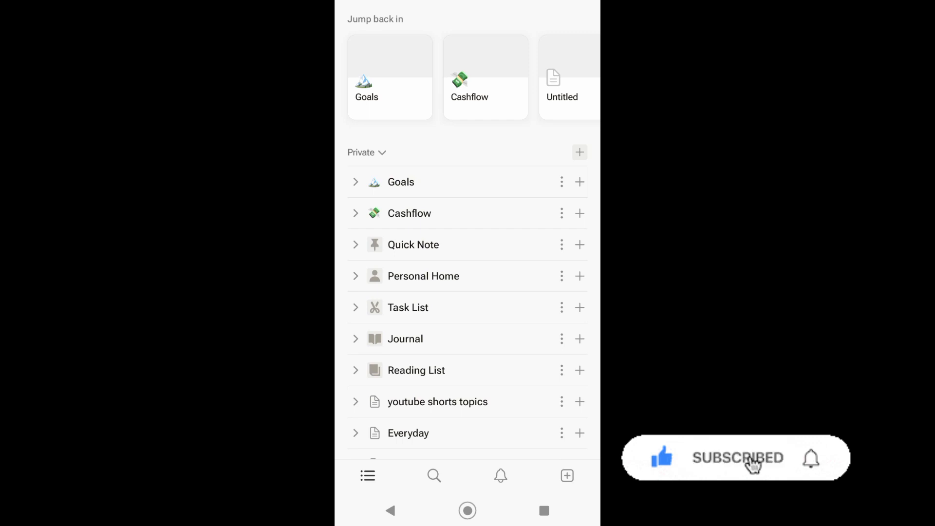
{"action": "mouse_move", "coordinate": [811, 459]}
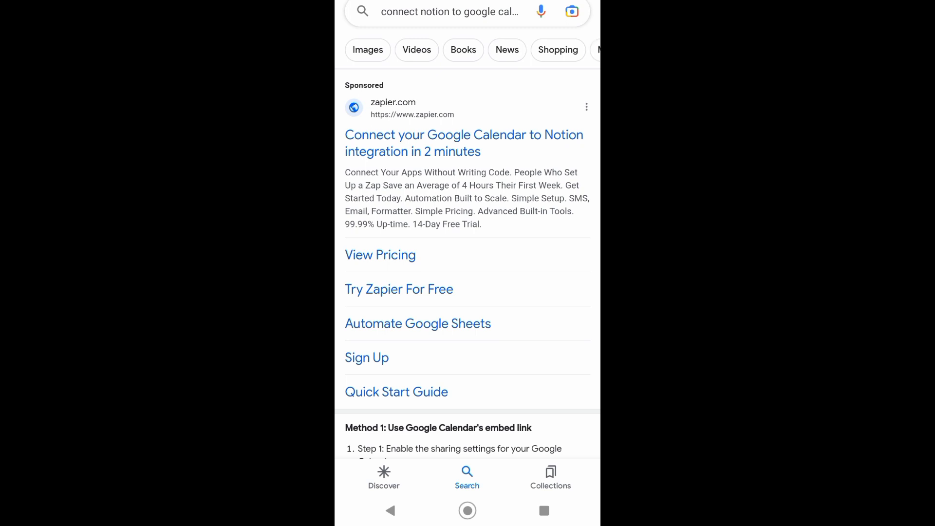
{"action": "left_click", "coordinate": [463, 143]}
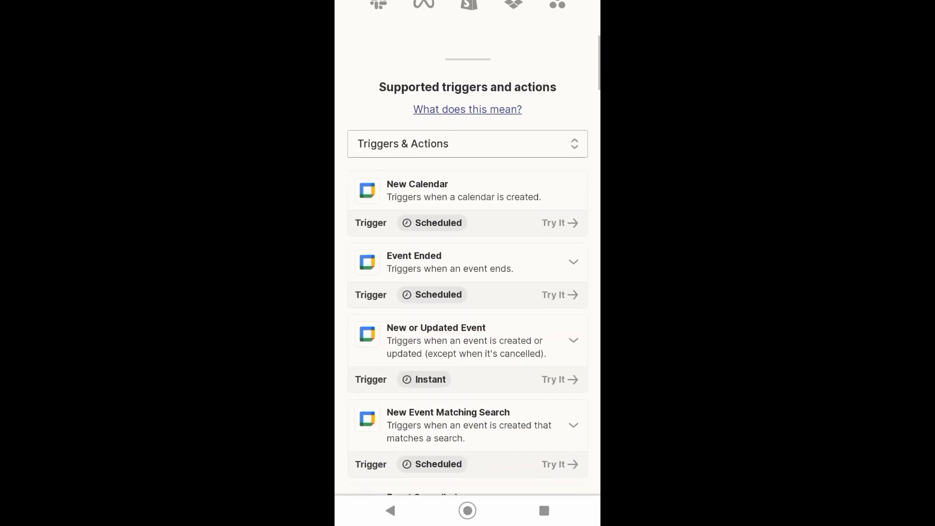
- Scroll through the Google Calendar triggers: Event Ended, New or Updated Event, Event Cancelled
{"action": "scroll", "scroll_direction": "down", "scroll_amount": 3}
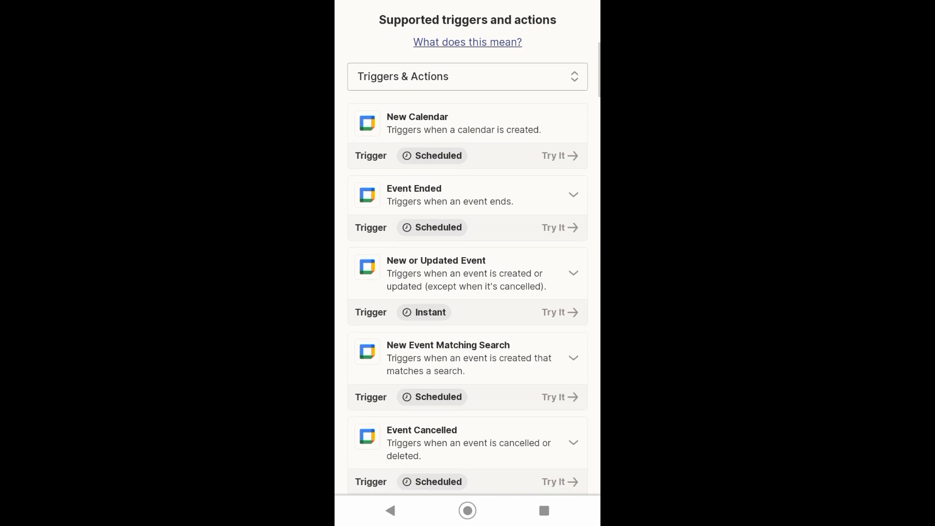
{"action": "scroll", "scroll_direction": "down", "scroll_amount": 3}
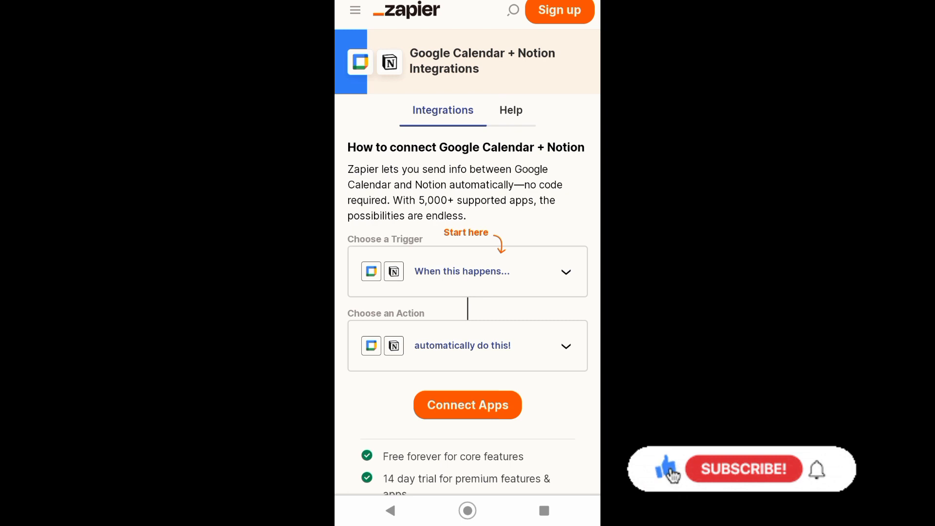
- Open the 'When this happens...' trigger chooser to reveal its search field
{"action": "left_click", "coordinate": [467, 271]}
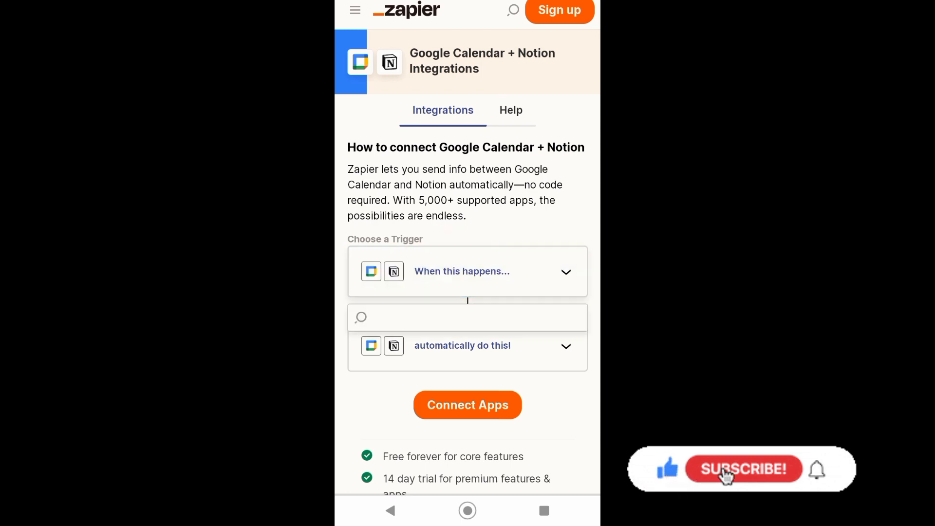